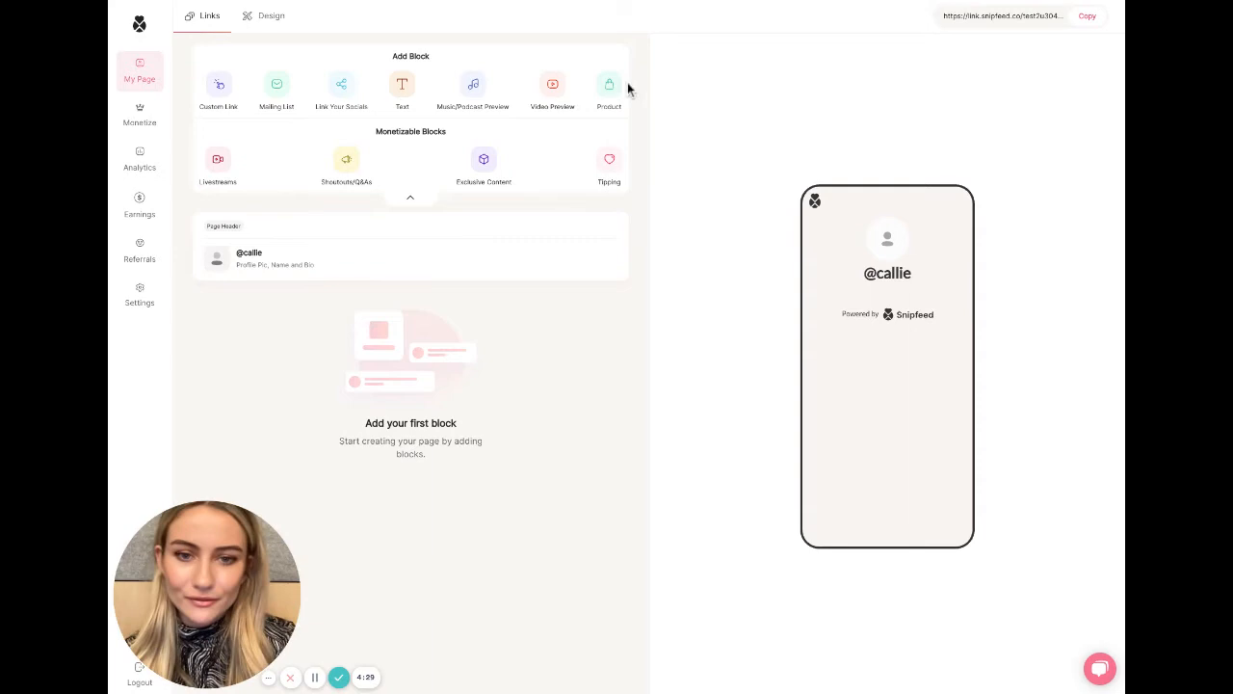
pyautogui.moveTo(341, 87)
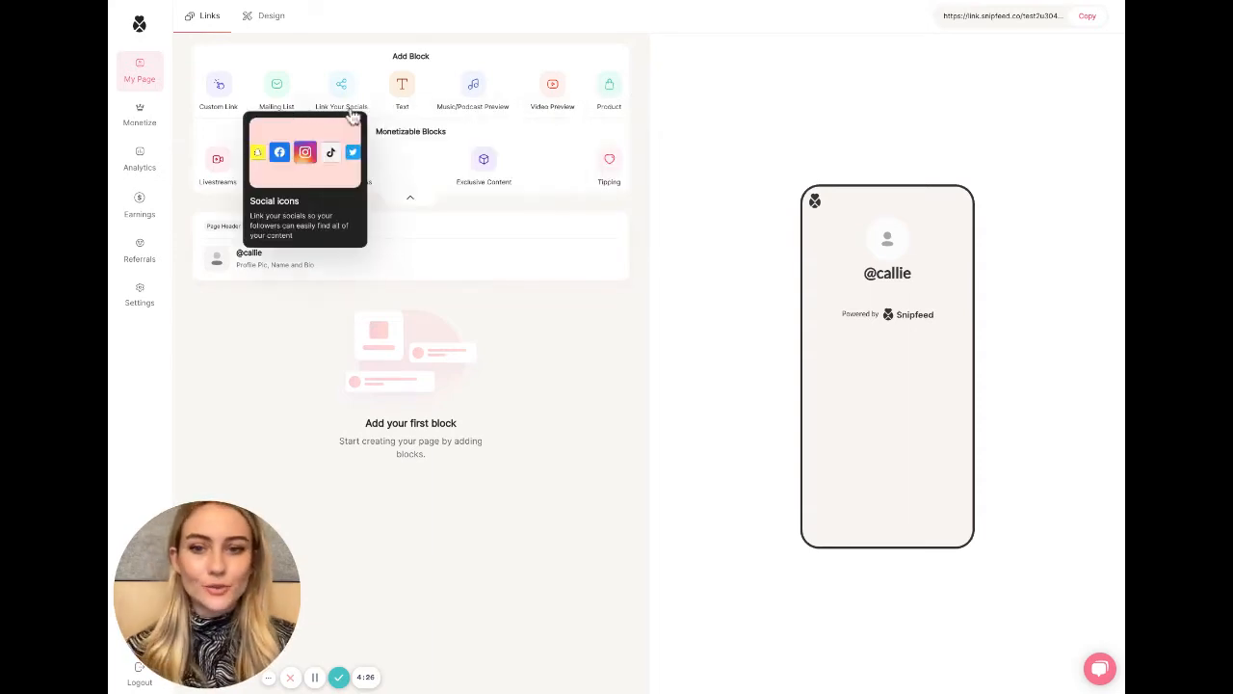
pyautogui.moveTo(183, 203)
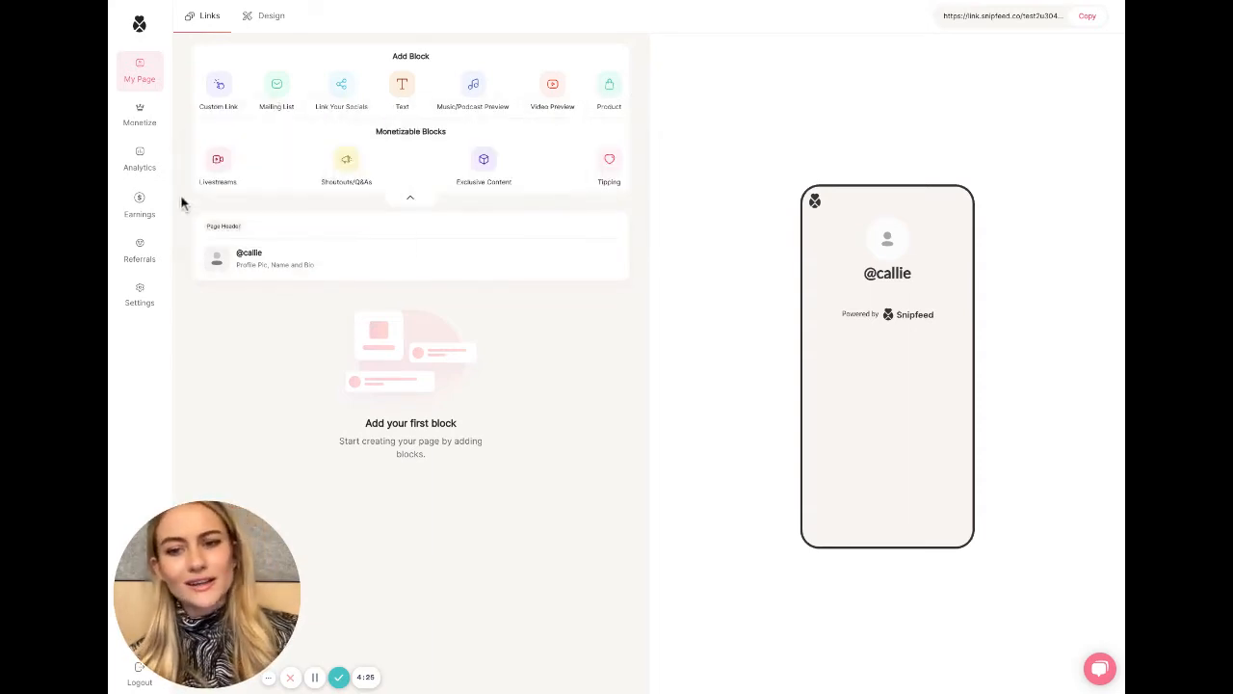
pyautogui.moveTo(484, 159)
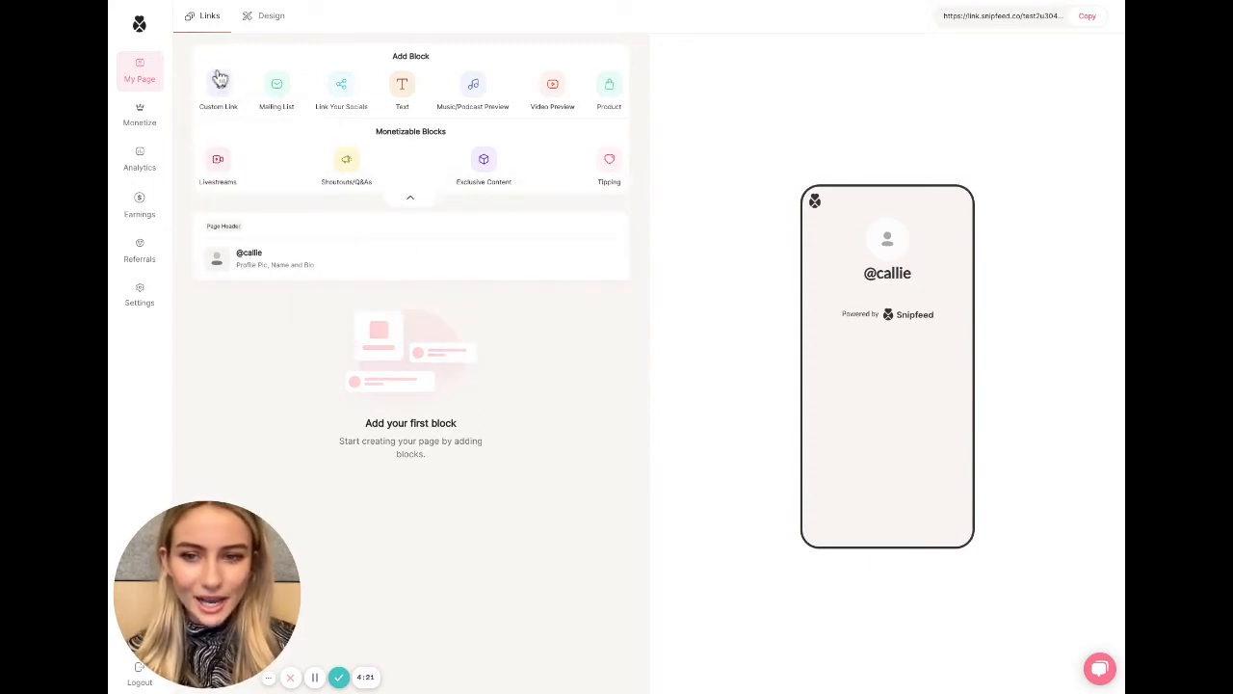
# Add a Custom Link block to the page from the Add Block panel.
pyautogui.click(218, 87)
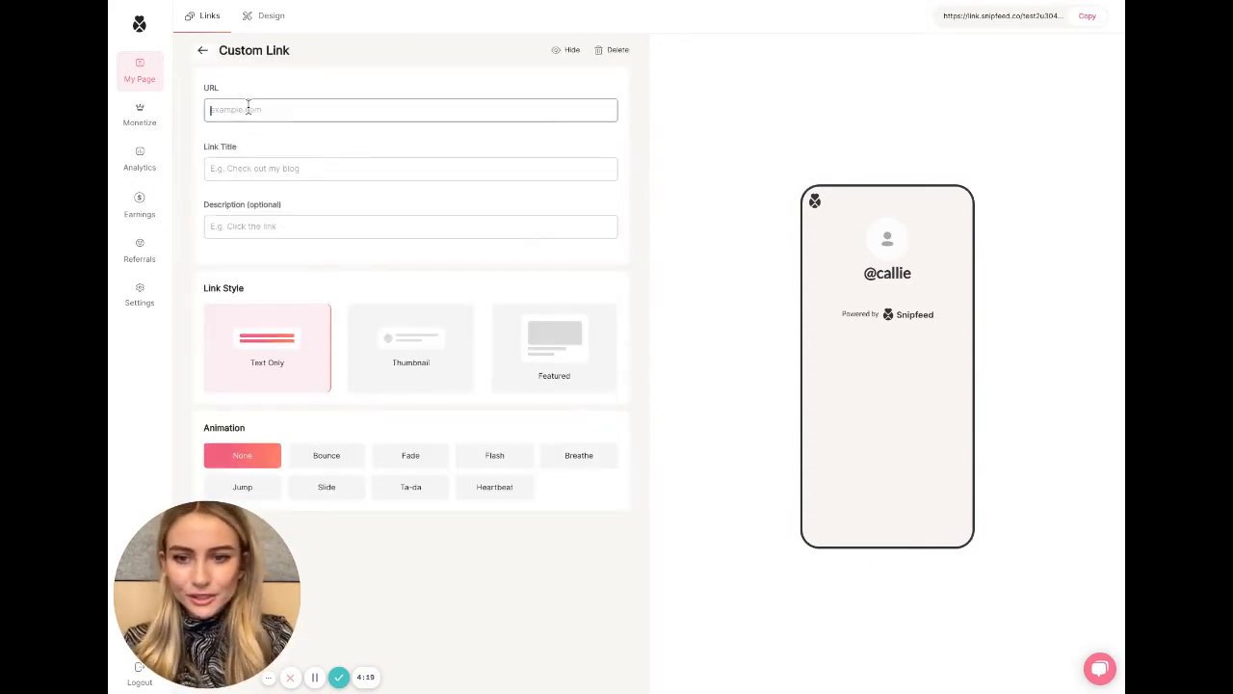
pyautogui.click(339, 676)
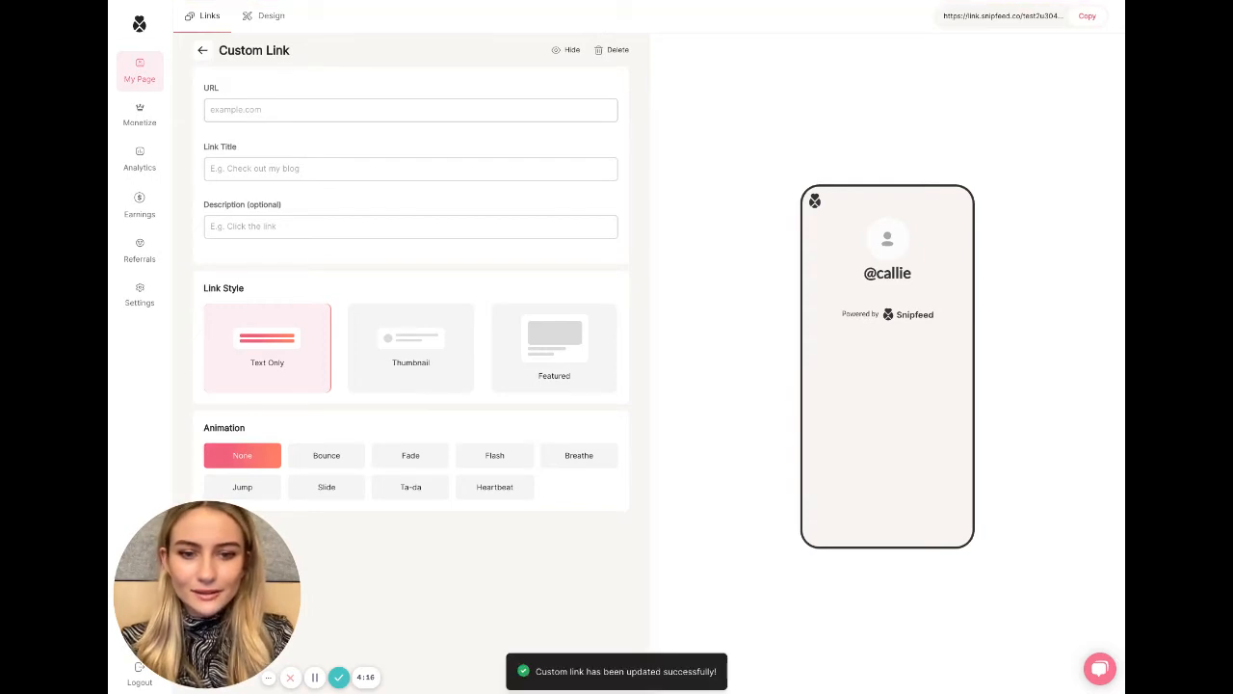
pyautogui.click(411, 109)
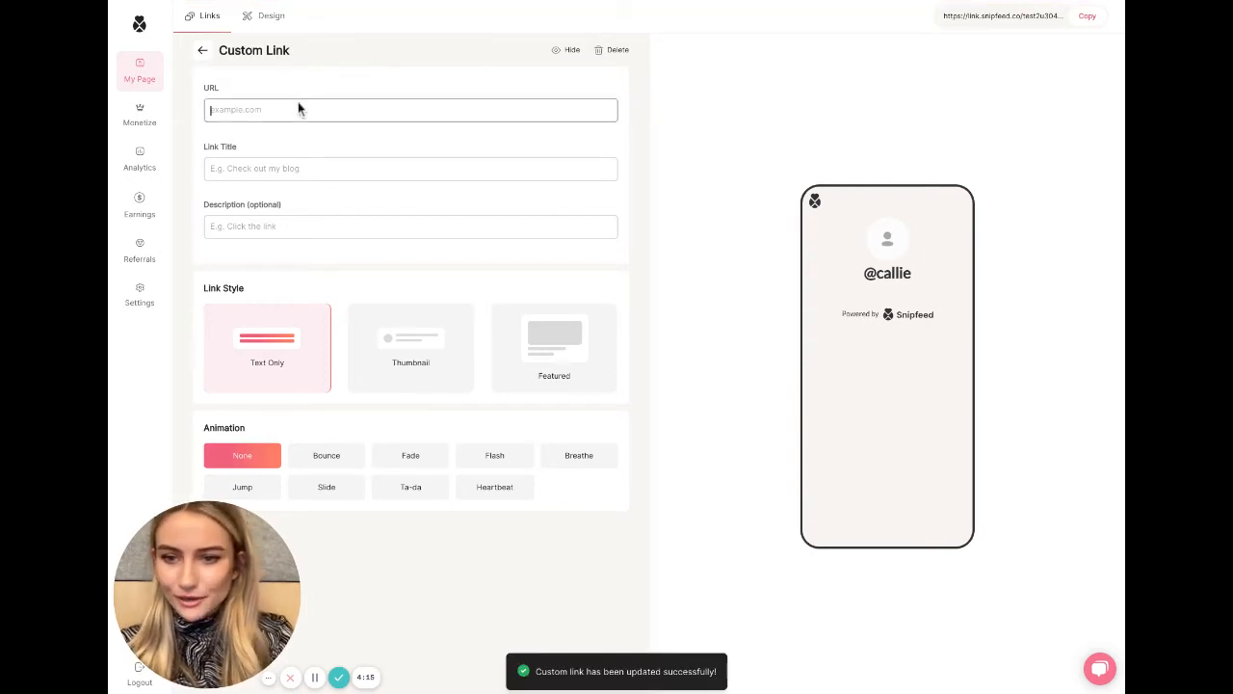
pyautogui.write('https://snipfeed.co/')
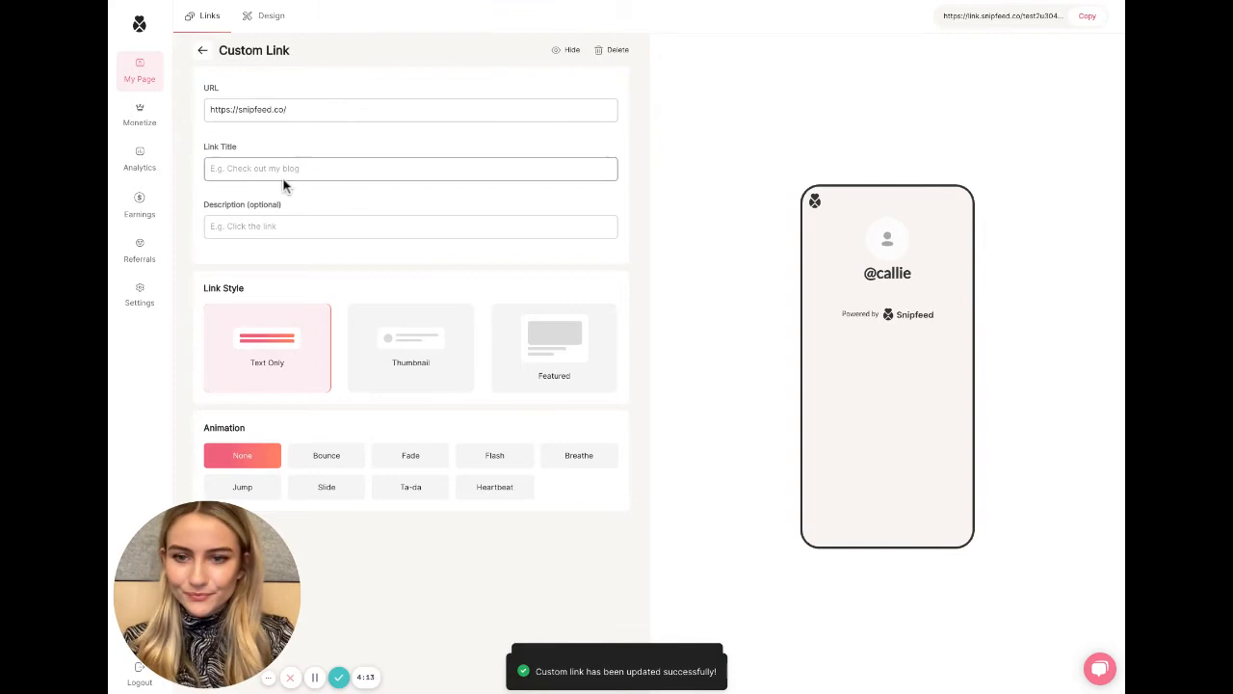
pyautogui.write('Snipfeed Site')
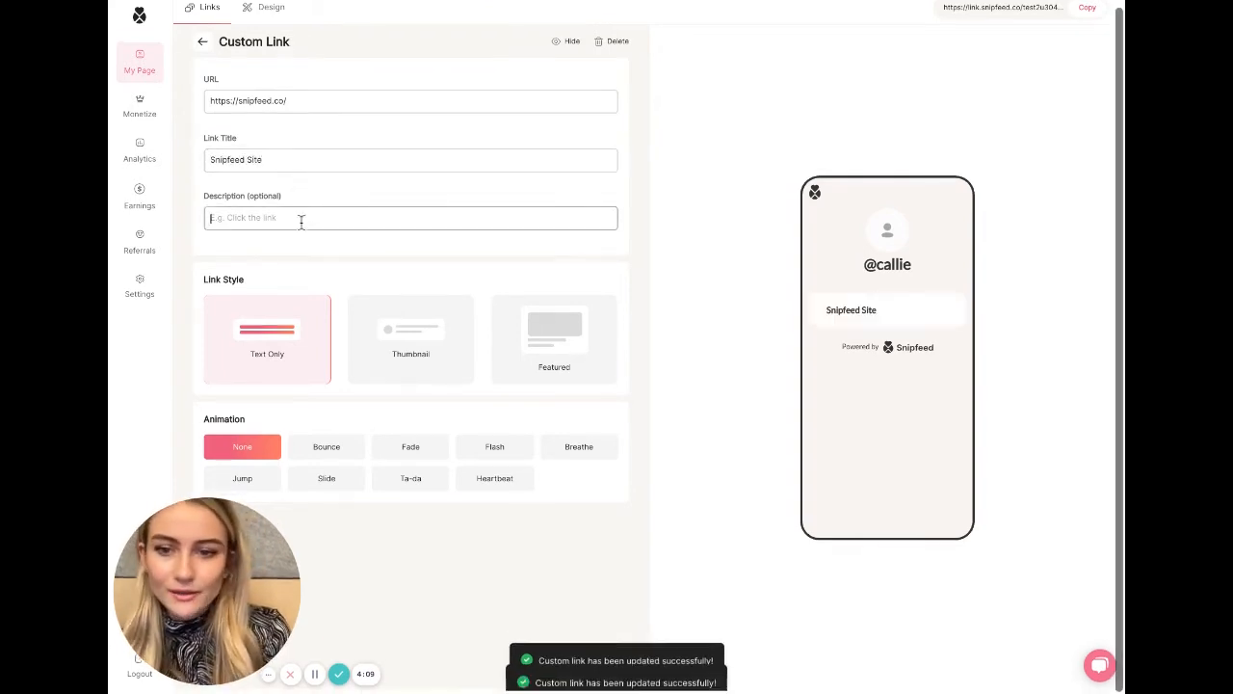
pyautogui.write('Check it out!')
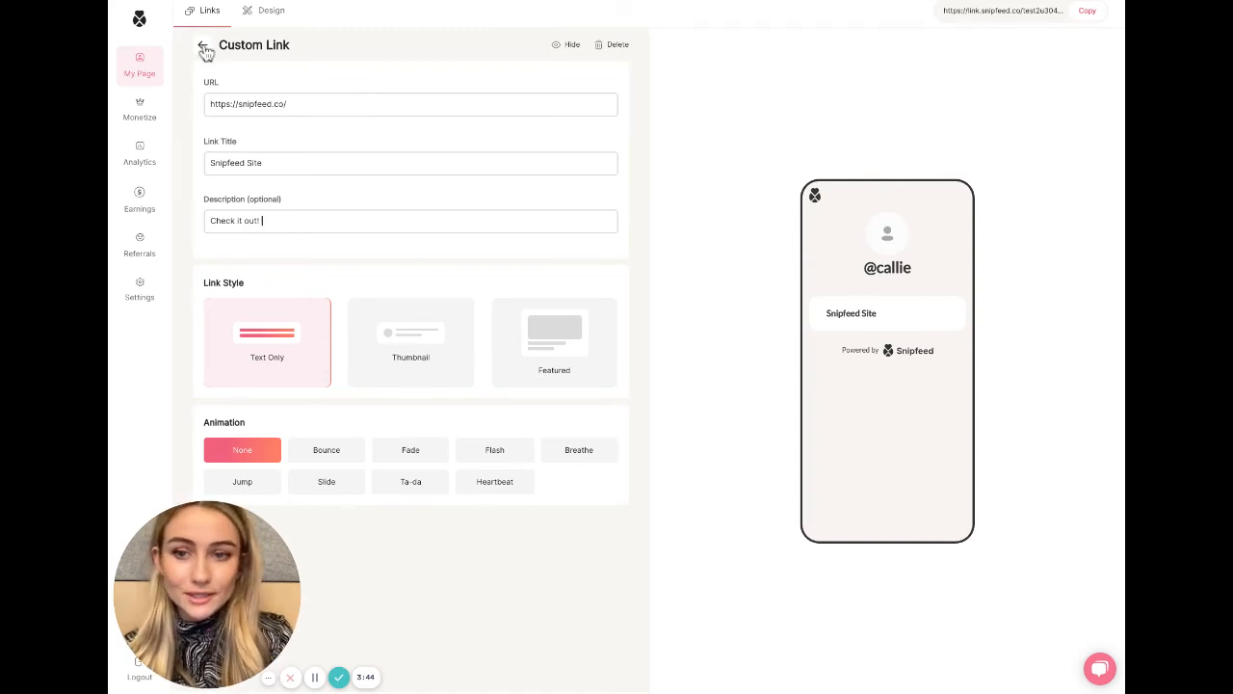
pyautogui.moveTo(210, 127)
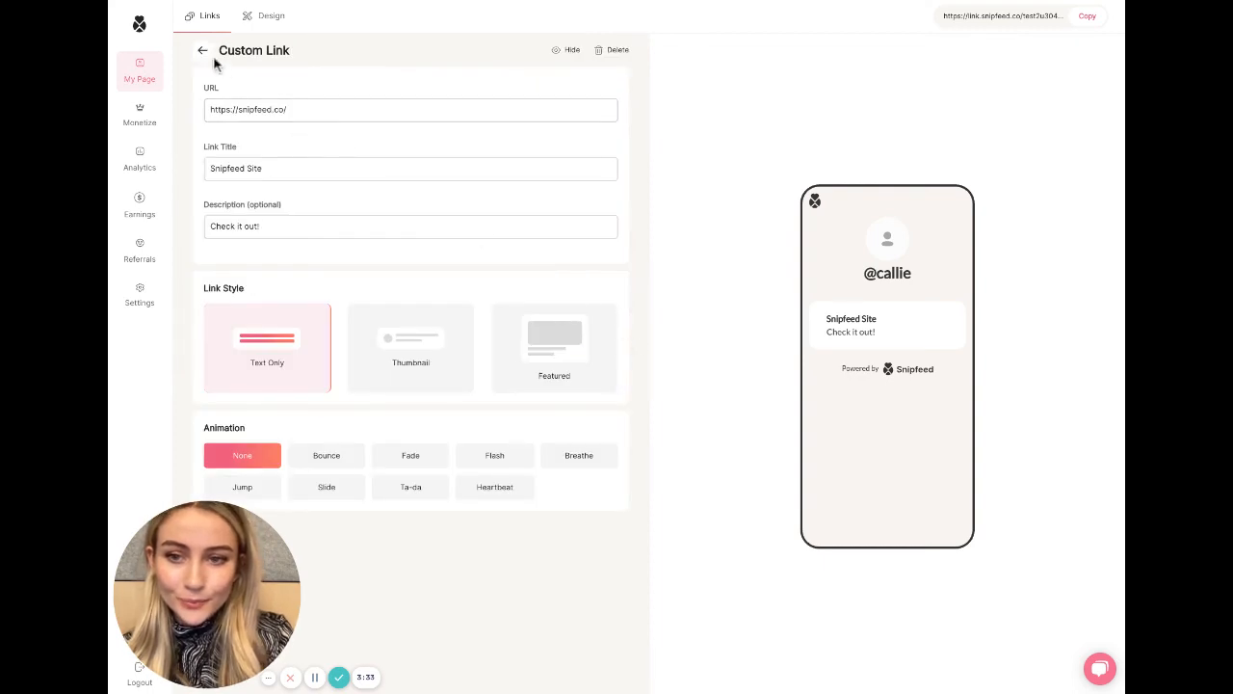
# Go back from the Custom Link editor to the My Page block list.
pyautogui.click(203, 50)
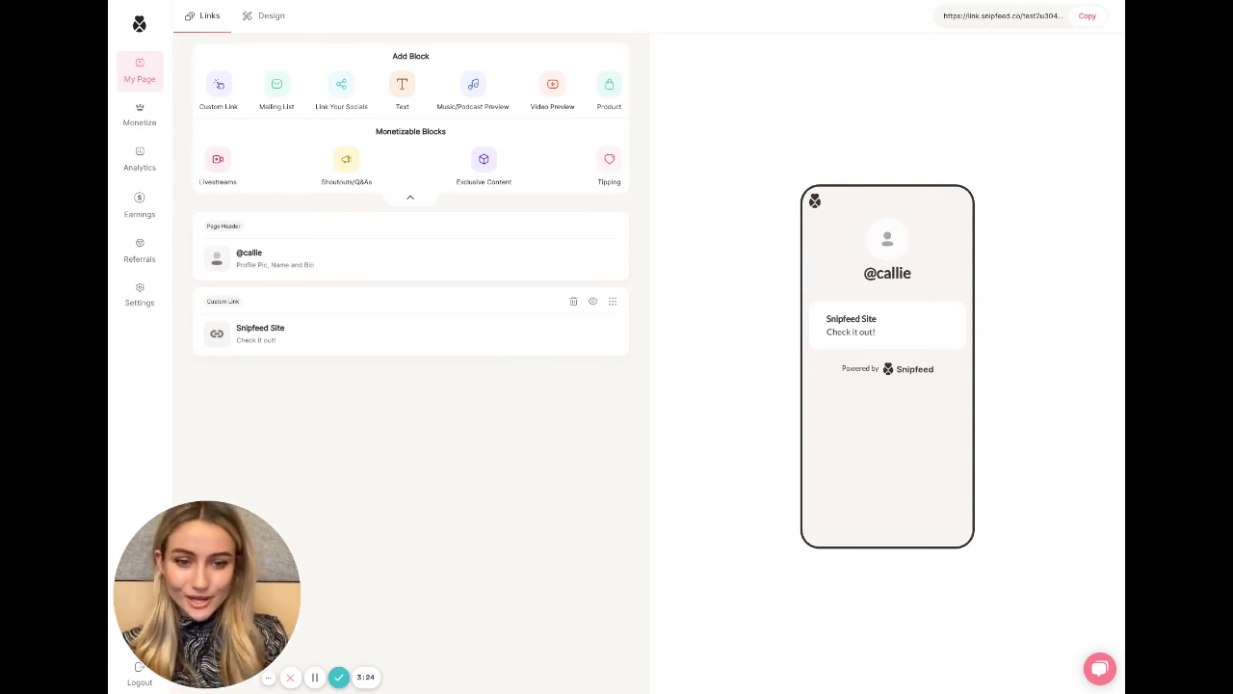
pyautogui.moveTo(349, 508)
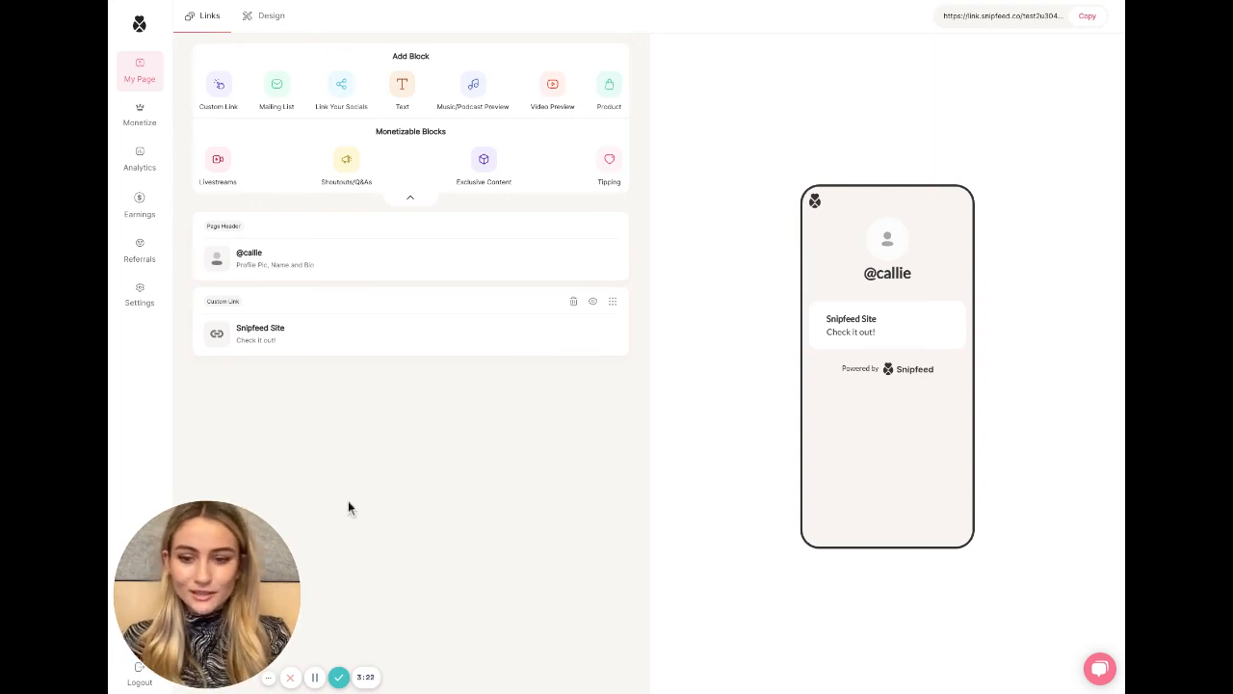